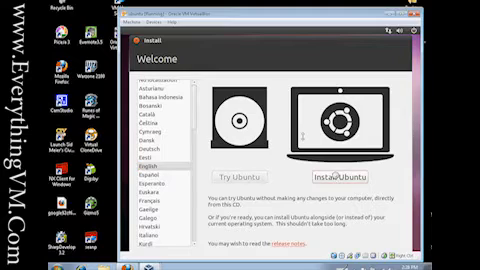
mouse_move(342, 174)
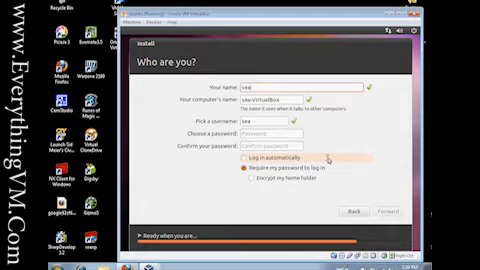
Step: Enter the name searxp, computer name ubuntu-vb, and type and confirm the account password
type("searxp")
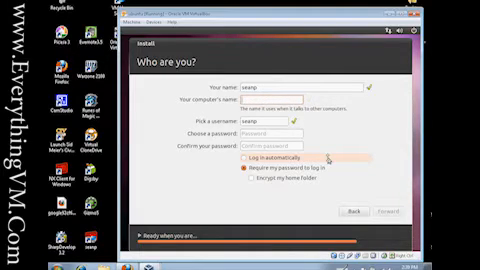
type("ubuntu-vb")
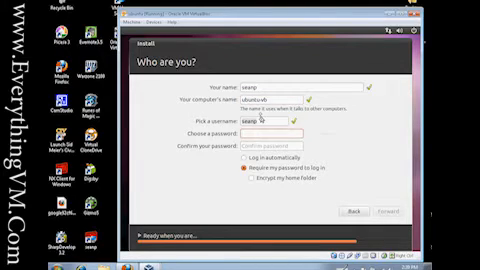
type("••••")
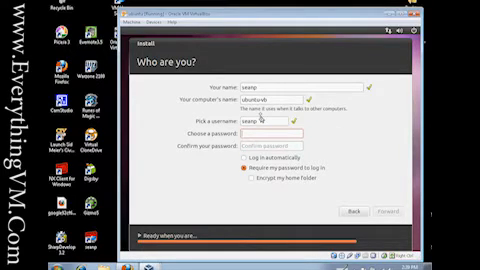
type("••")
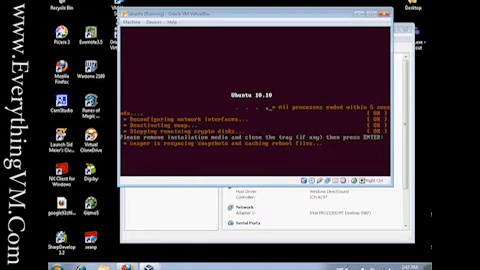
Step: Capture VM input and dismiss the remove-media prompt so Ubuntu reboots to login
left_click(155, 24)
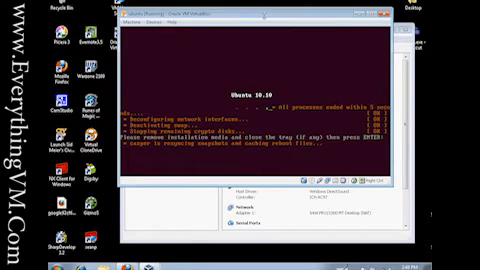
left_click(152, 22)
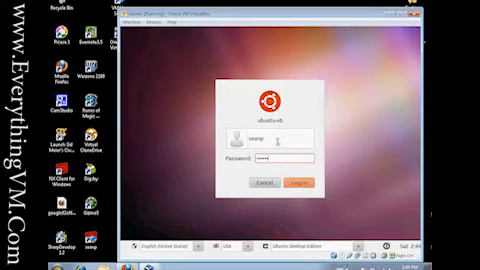
Step: Log in as seanp from the Ubuntu login screen
left_click(294, 184)
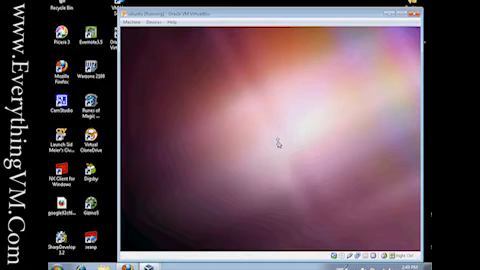
mouse_move(135, 103)
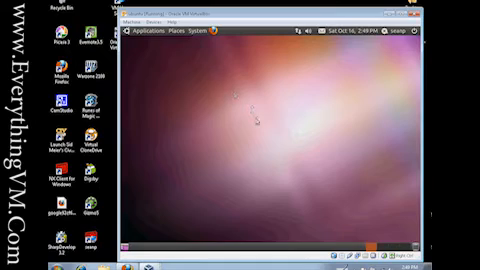
mouse_move(255, 105)
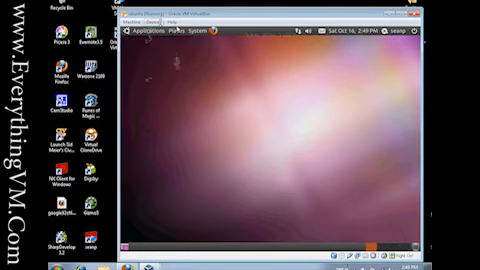
Step: Insert the Guest Additions CD and locate VBOXADDITIONS_3.2.10_66523 in the Places menu
left_click(160, 26)
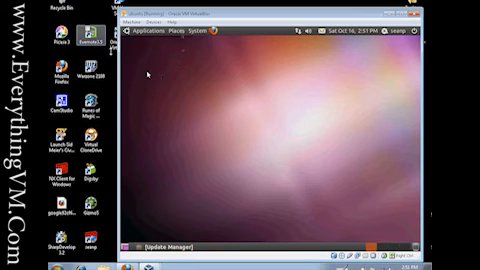
left_click(164, 38)
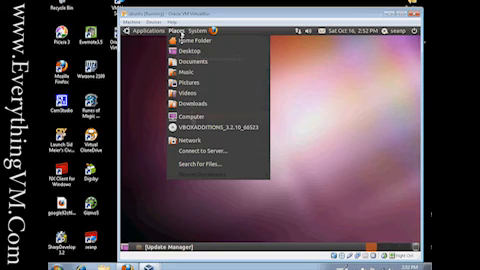